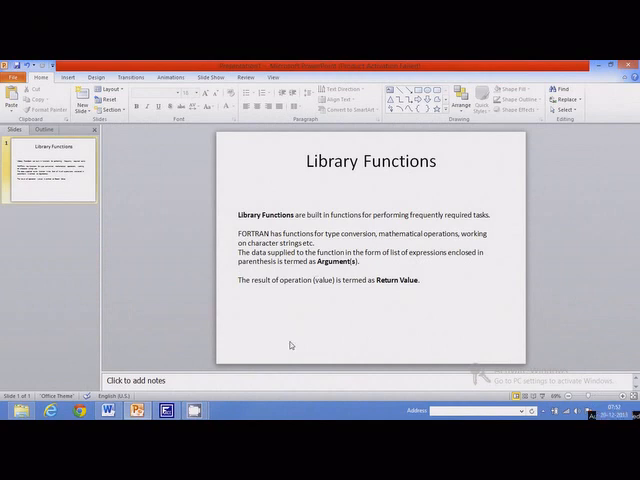
mouse_move(366, 221)
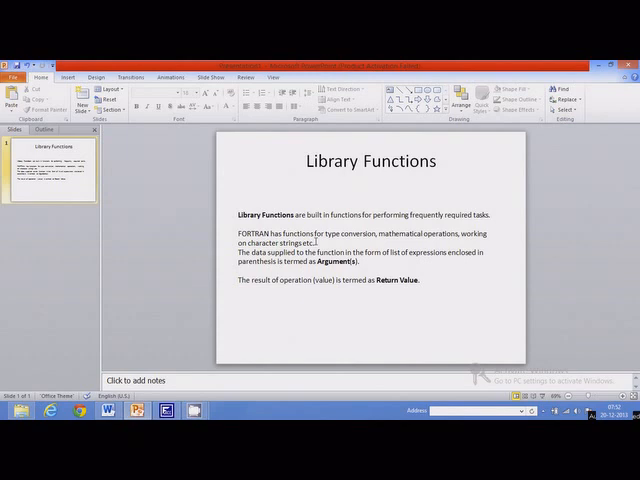
mouse_move(315, 241)
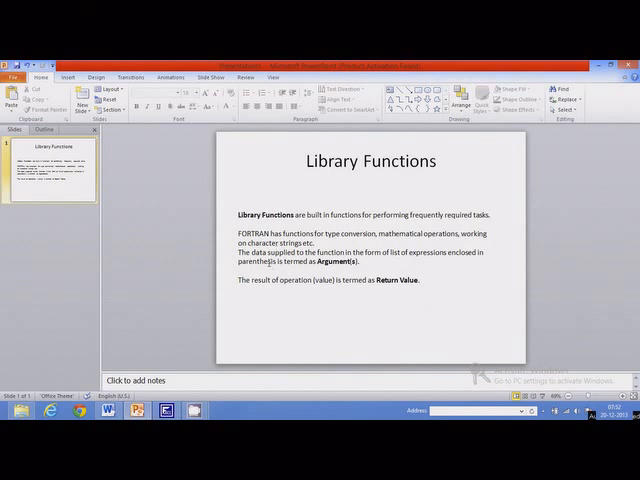
mouse_move(183, 358)
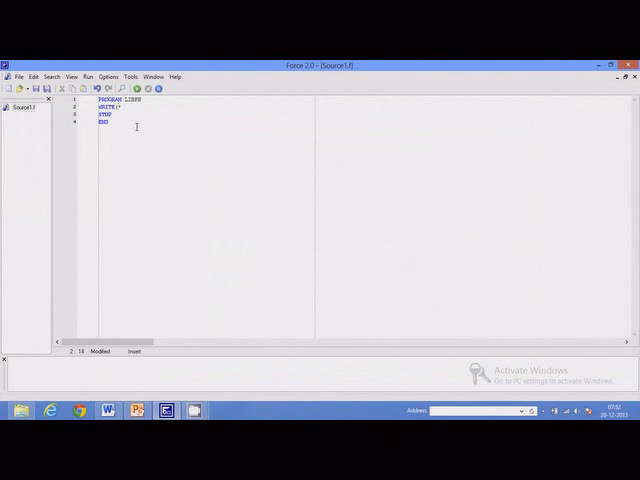
Complete line 2 as WRITE(*,*)SQRT(25)
text(,*))
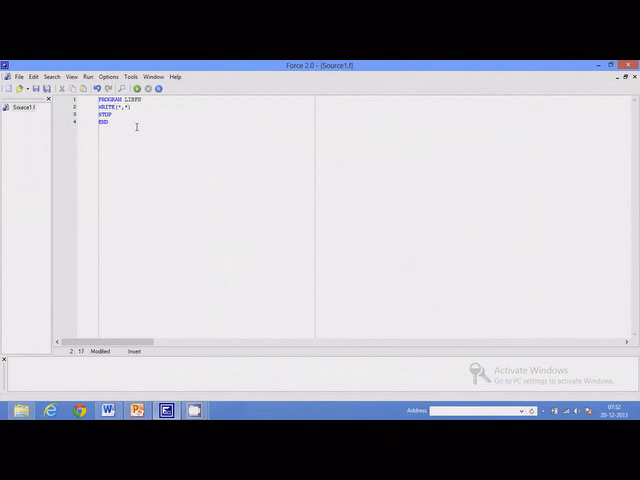
text(*1)
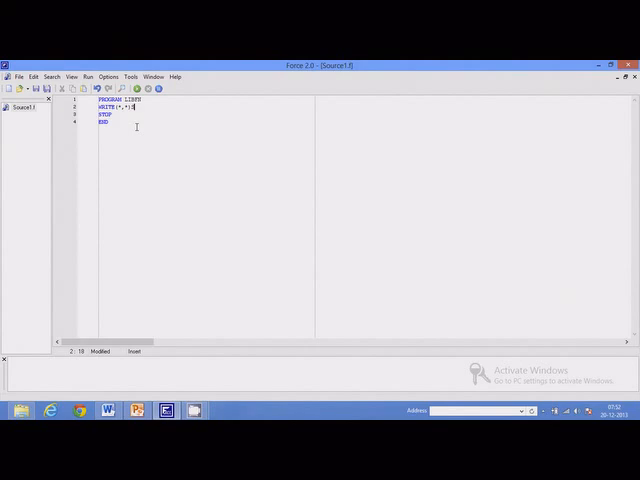
text(SQRT)
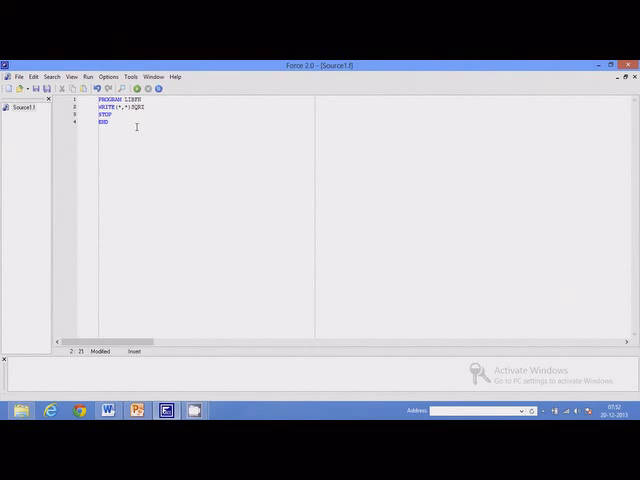
text(())
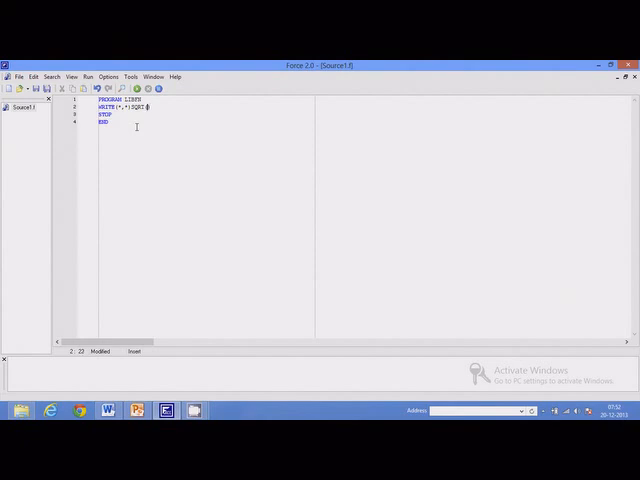
text(25))
text(FND)
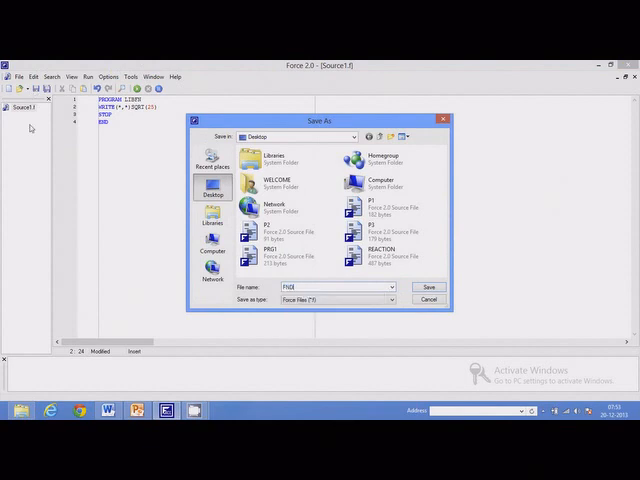
Save the program as FNDEMO.f
click(427, 288)
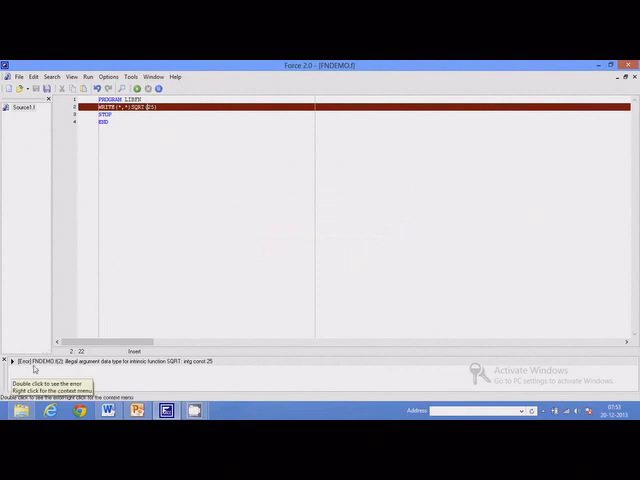
mouse_move(82, 364)
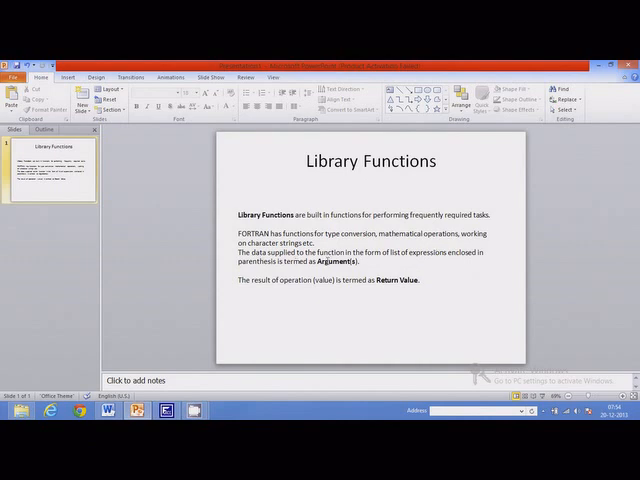
mouse_move(167, 354)
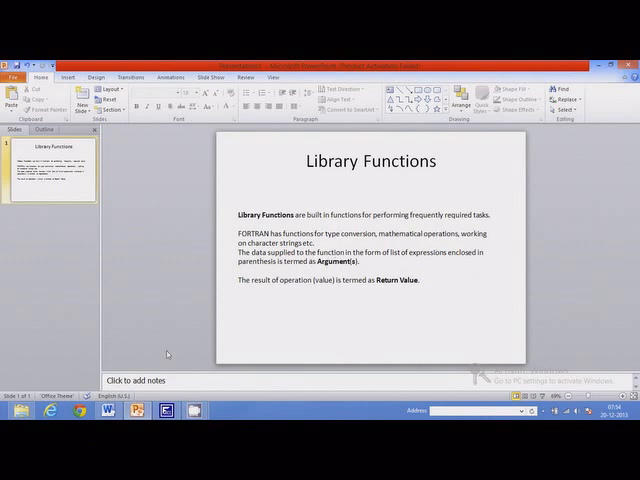
click(165, 411)
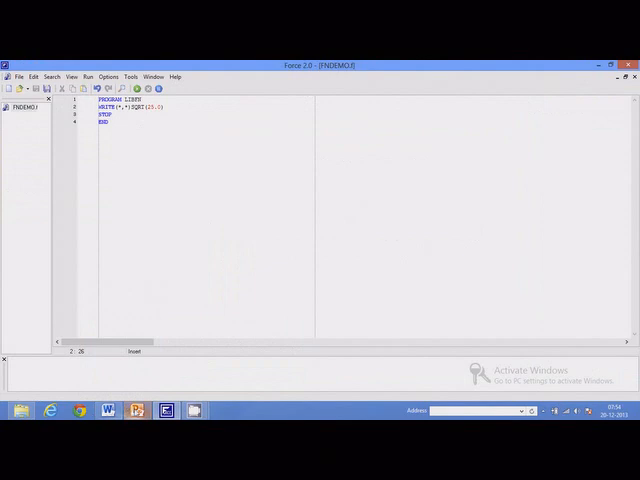
click(138, 411)
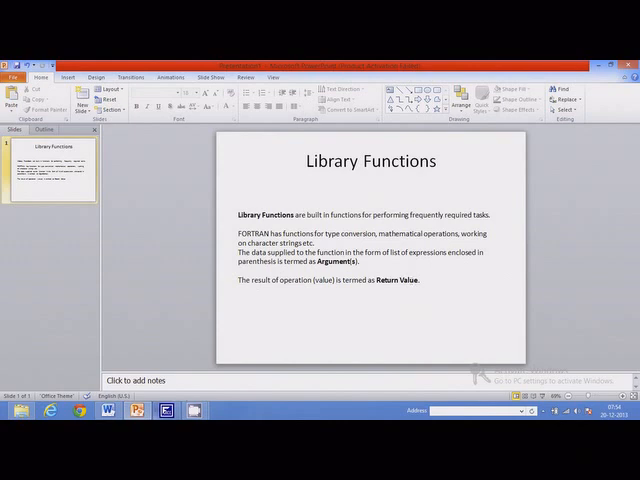
Return to FNDEMO.f, add X=9.67, and select the SQRT(X) expression on line 3
click(166, 410)
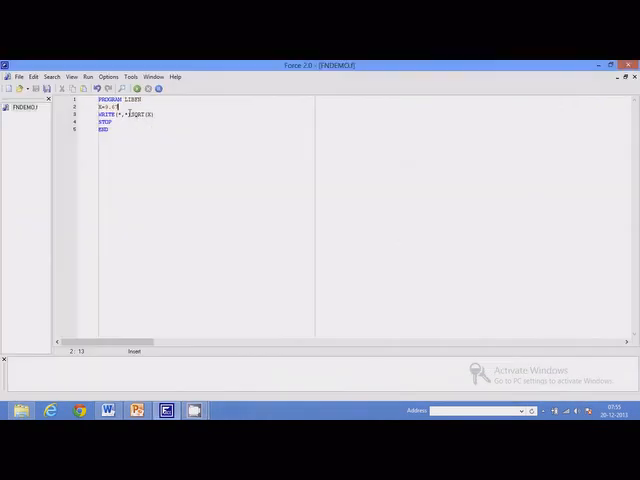
double_click(135, 114)
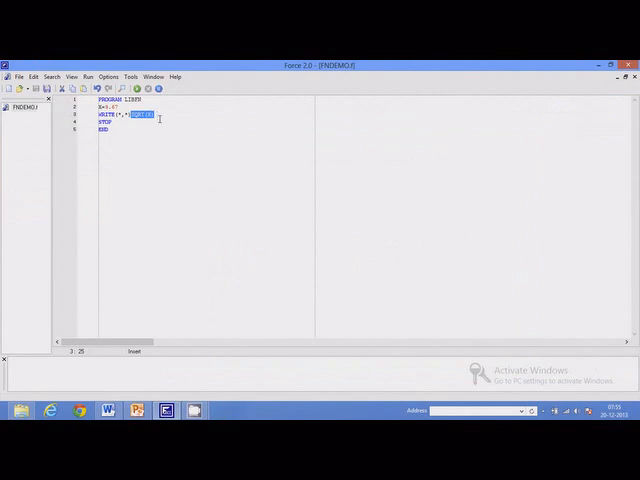
Replace the selected SQRT(X) with the start of the assignment =SQRT(X)
key(Delete)
text(Y)
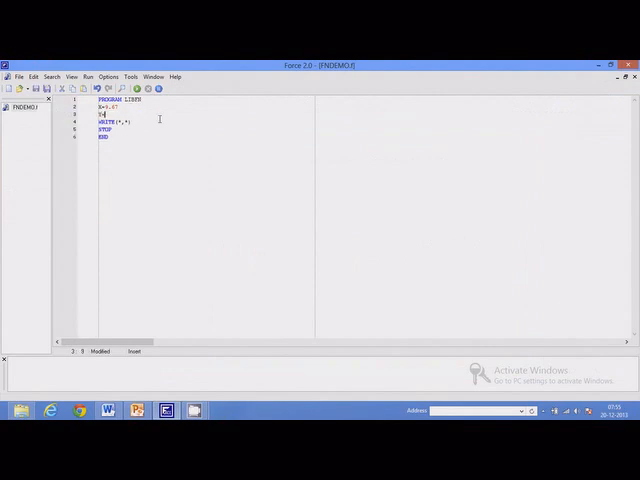
text(=SQRT(X)+2.3*SIN(X)
click(118, 122)
text(Y)
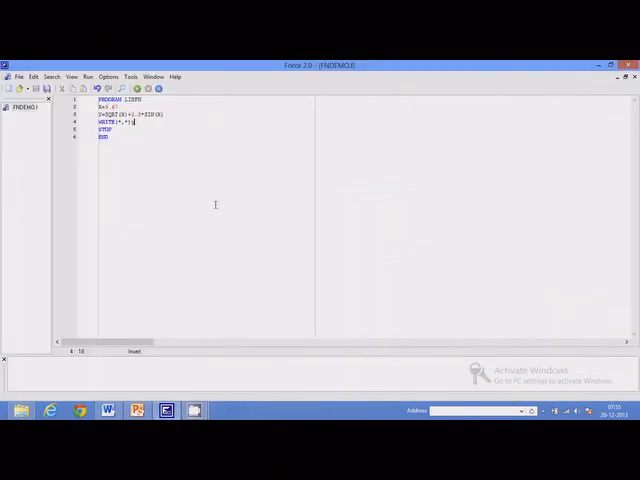
mouse_move(167, 140)
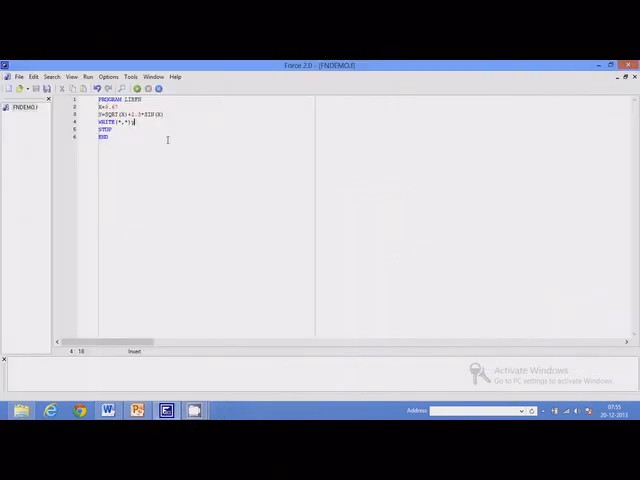